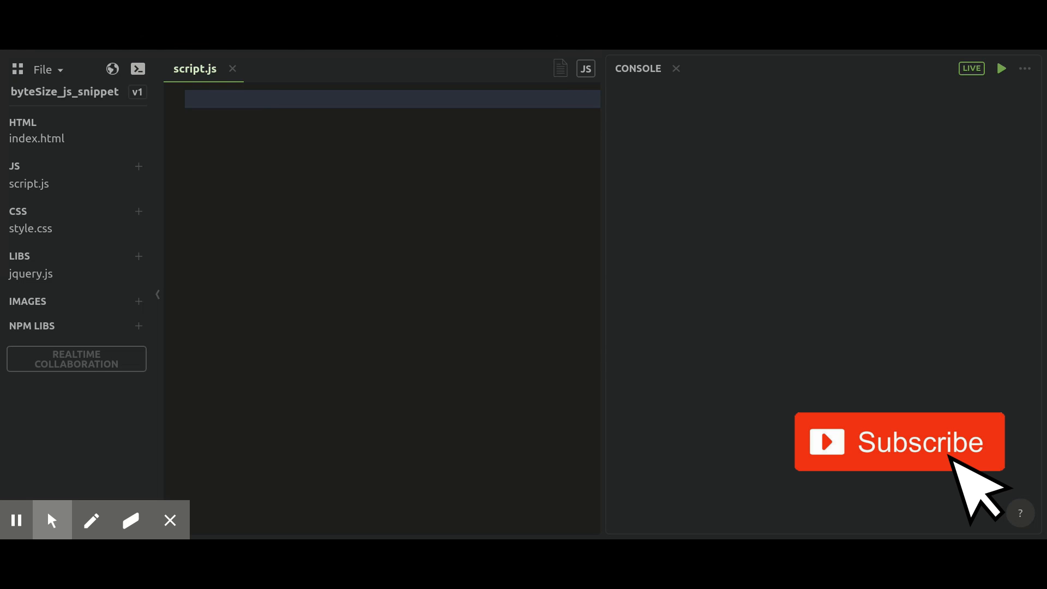
- Begin line 1 with const byteSize = str => as an arrow function declaration
{"action": "left_click", "coordinate": [265, 101]}
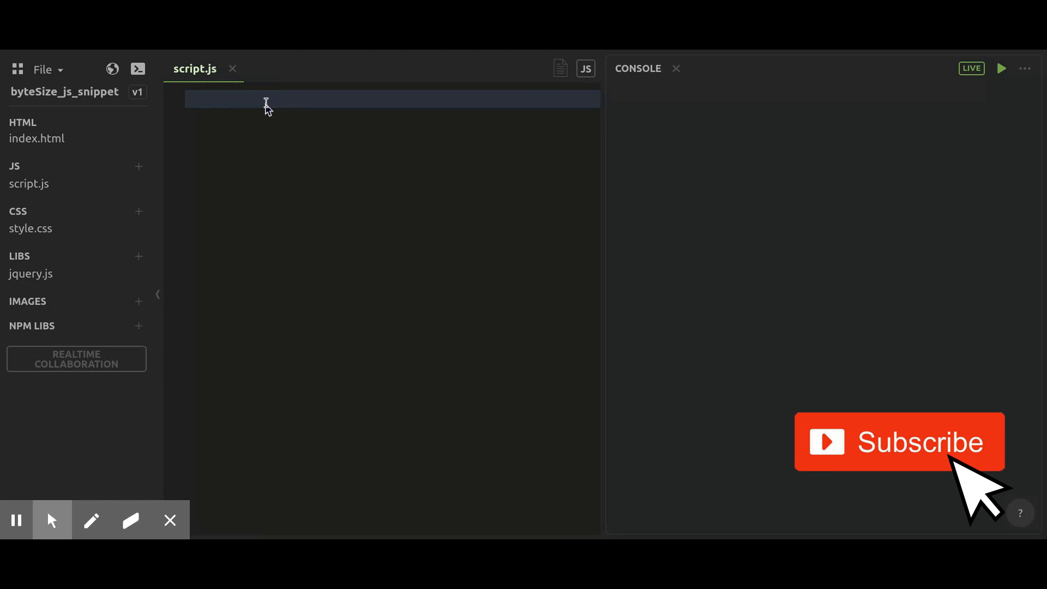
{"action": "type", "text": "c"}
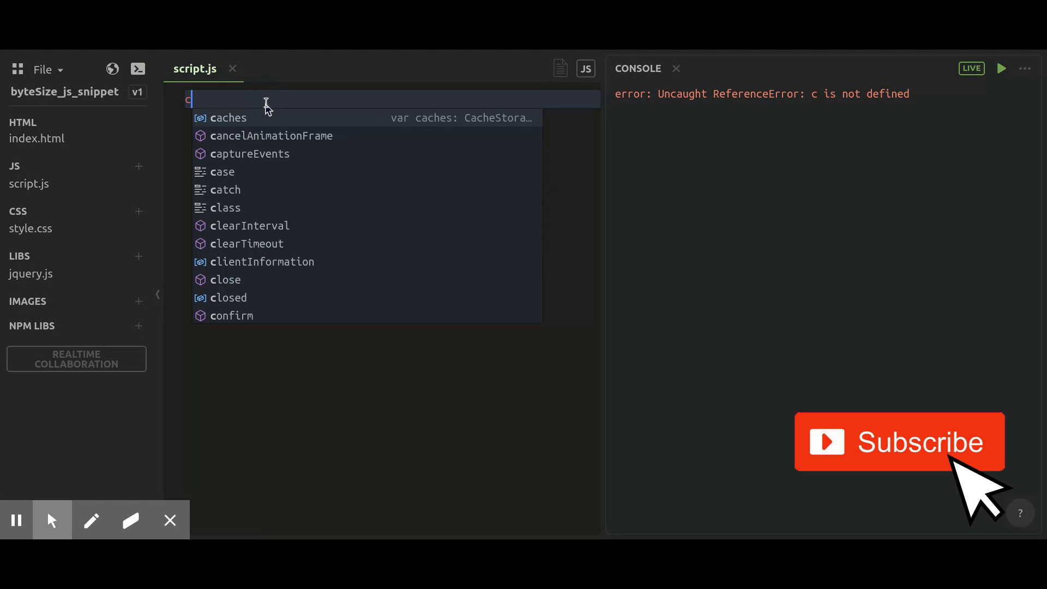
{"action": "type", "text": "onst"}
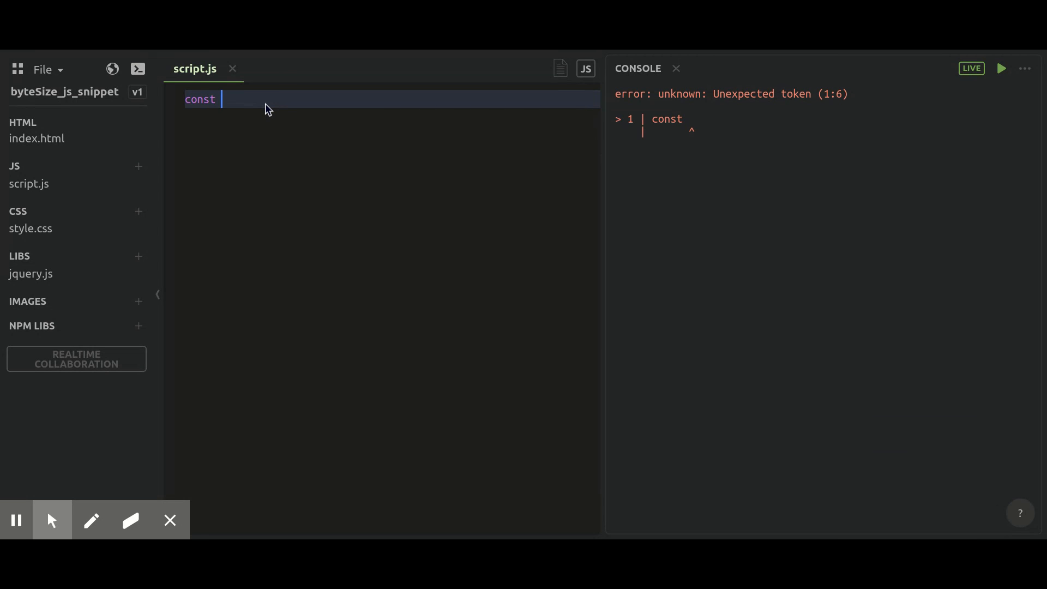
{"action": "type", "text": "byteS"}
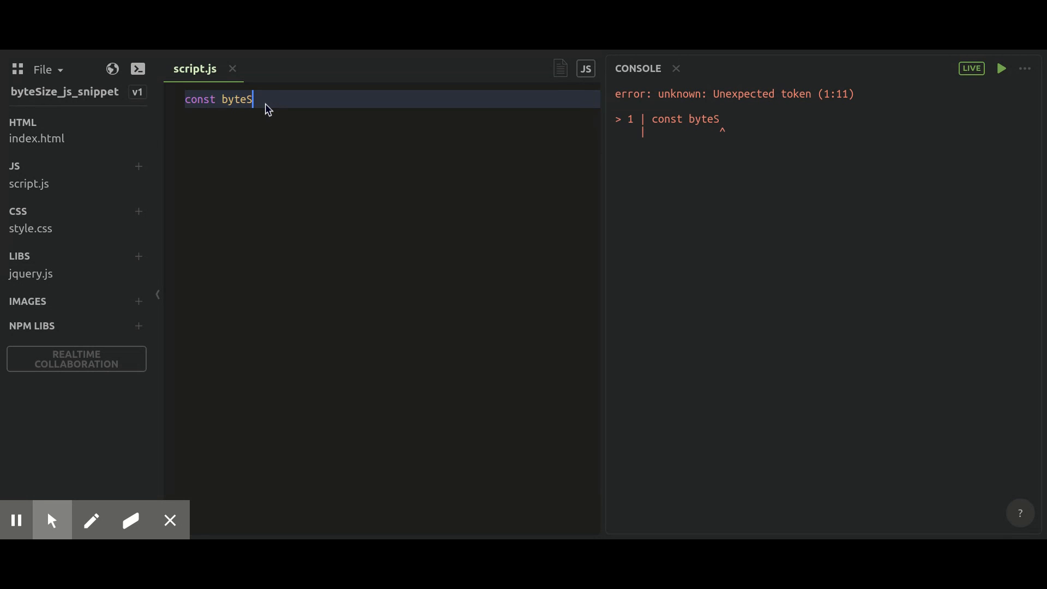
{"action": "type", "text": "ize ="}
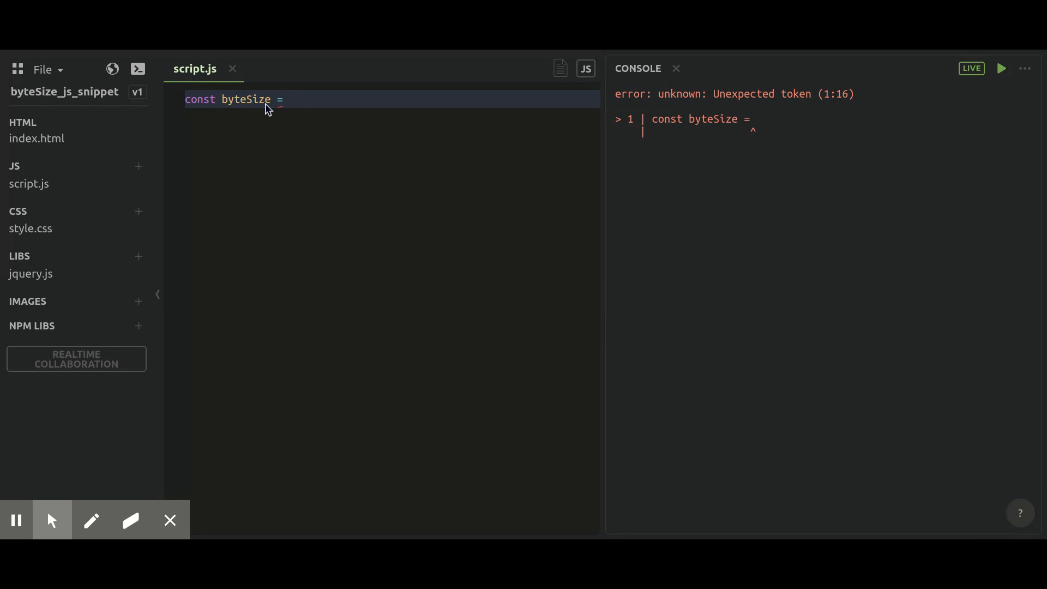
{"action": "type", "text": "str ="}
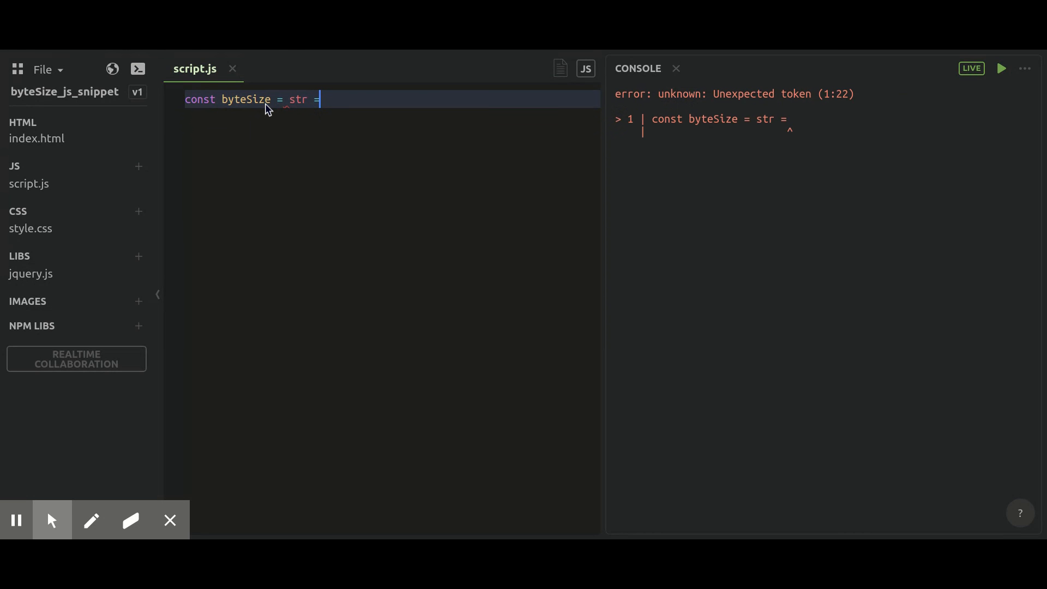
{"action": "type", "text": "> str"}
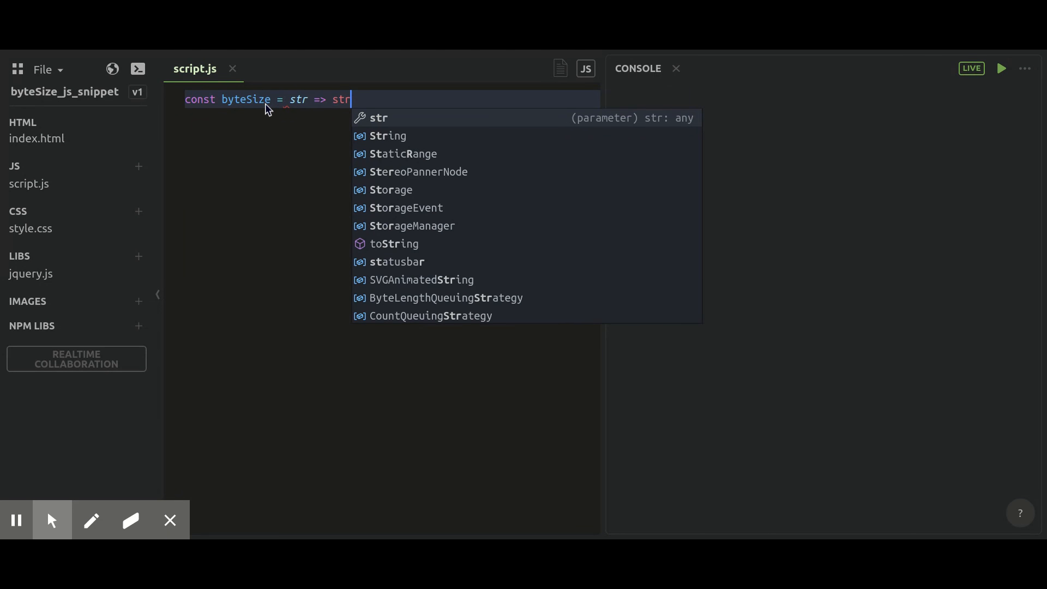
- Complete the function body so it returns new Blob([str]).size
{"action": "key", "text": "Backspace"}
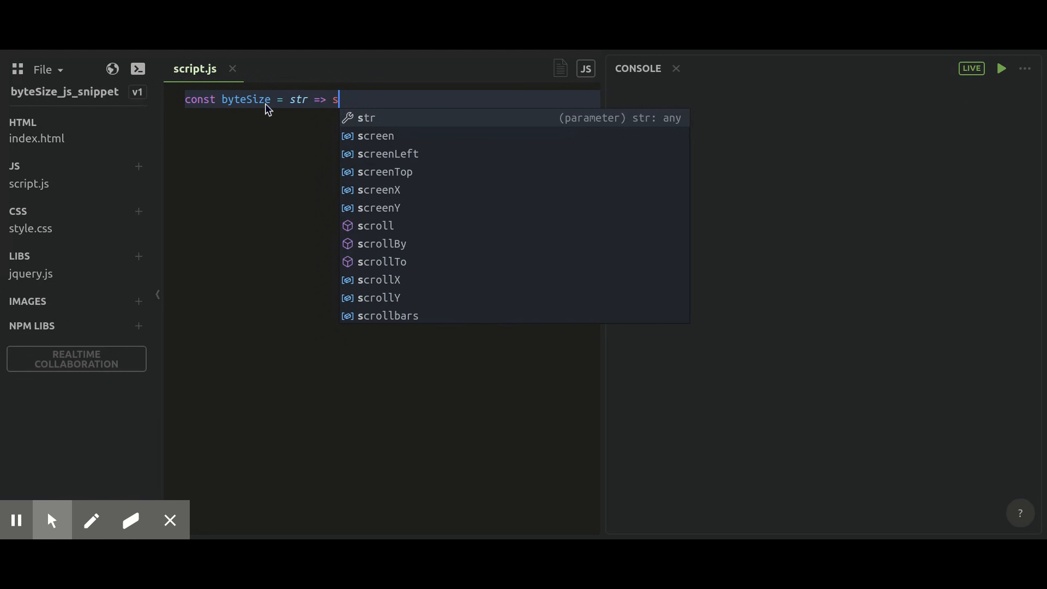
{"action": "type", "text": "new"}
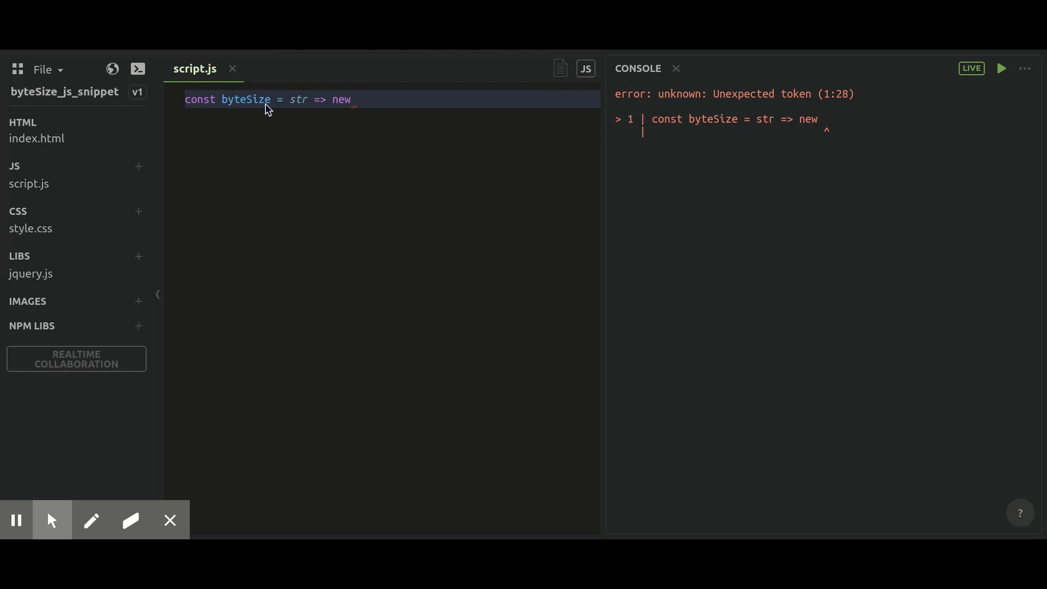
{"action": "type", "text": "Blob"}
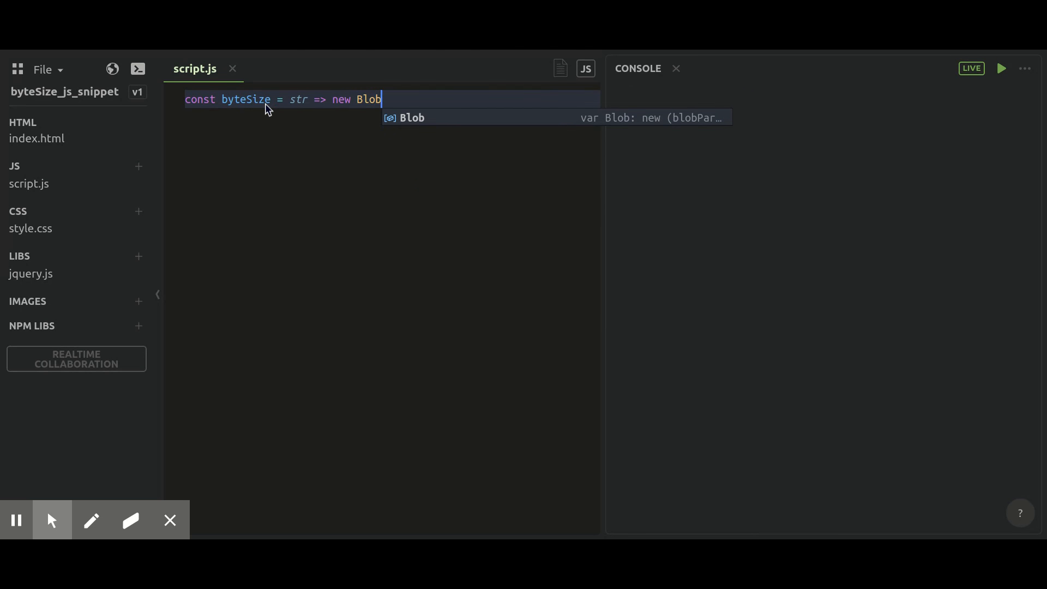
{"action": "type", "text": "(st"}
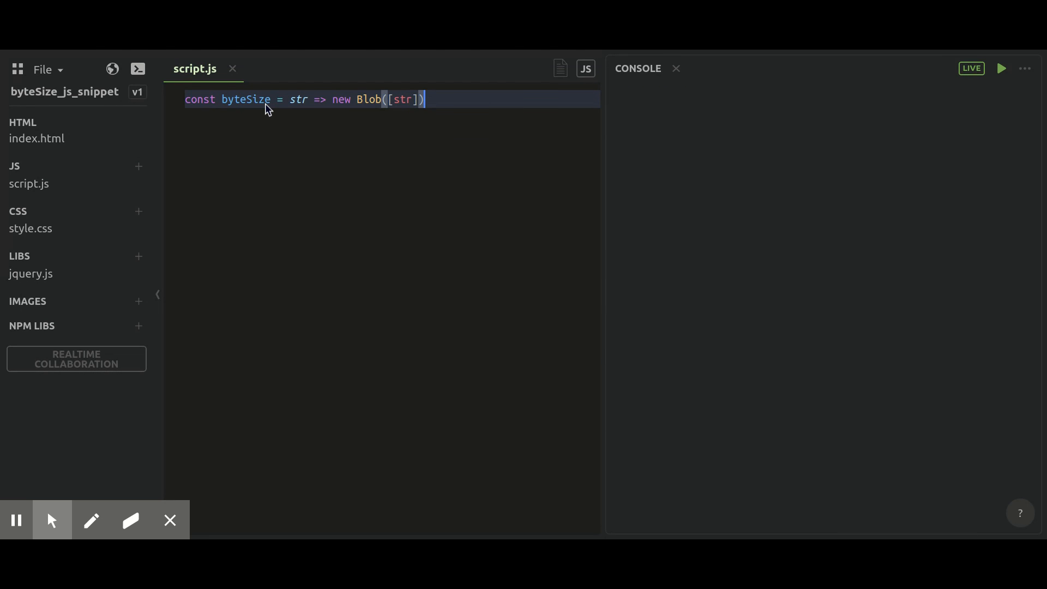
{"action": "type", "text": ".size;"}
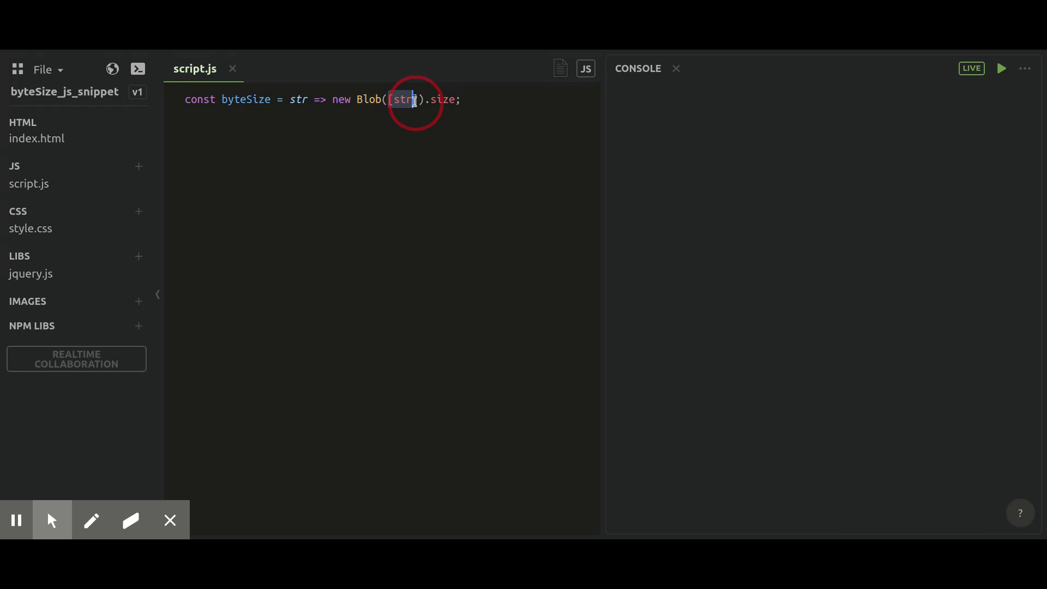
{"action": "left_click", "coordinate": [407, 99]}
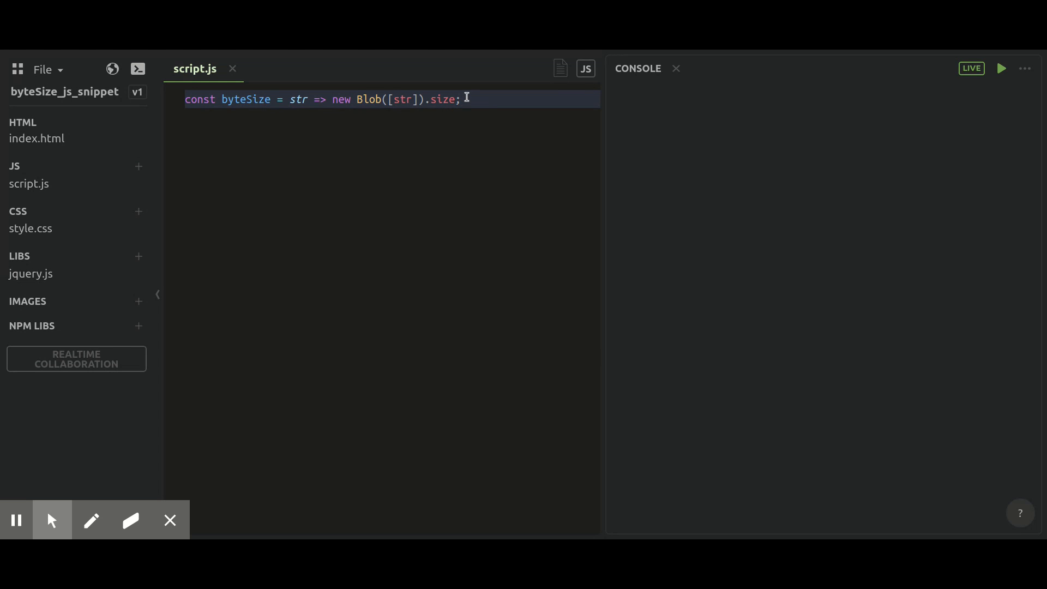
{"action": "mouse_move", "coordinate": [470, 101]}
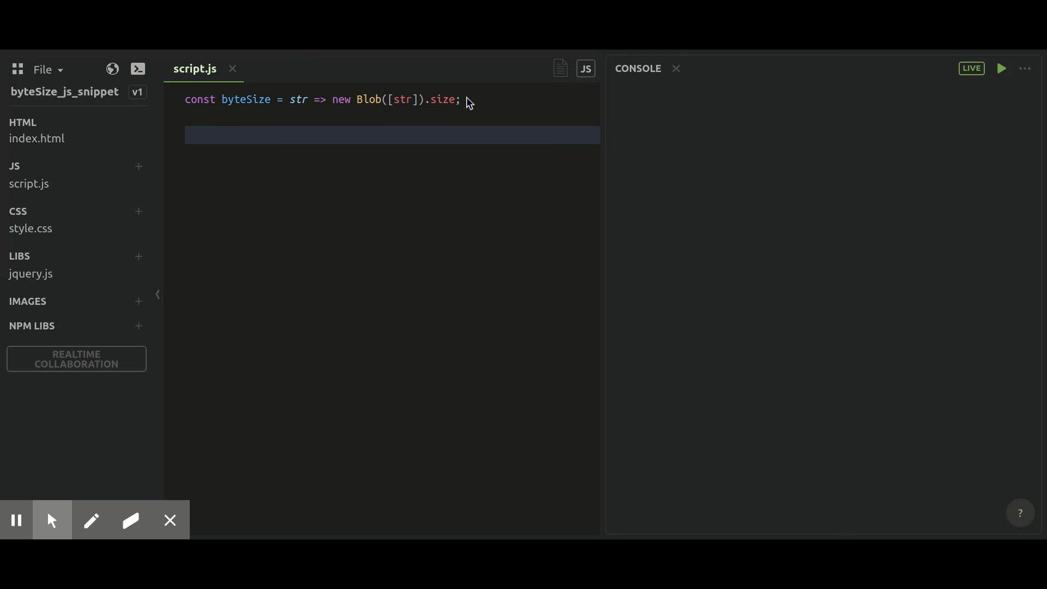
- Add const result = byteSize("Hello Size") and start a console.log line below it
{"action": "type", "text": "co"}
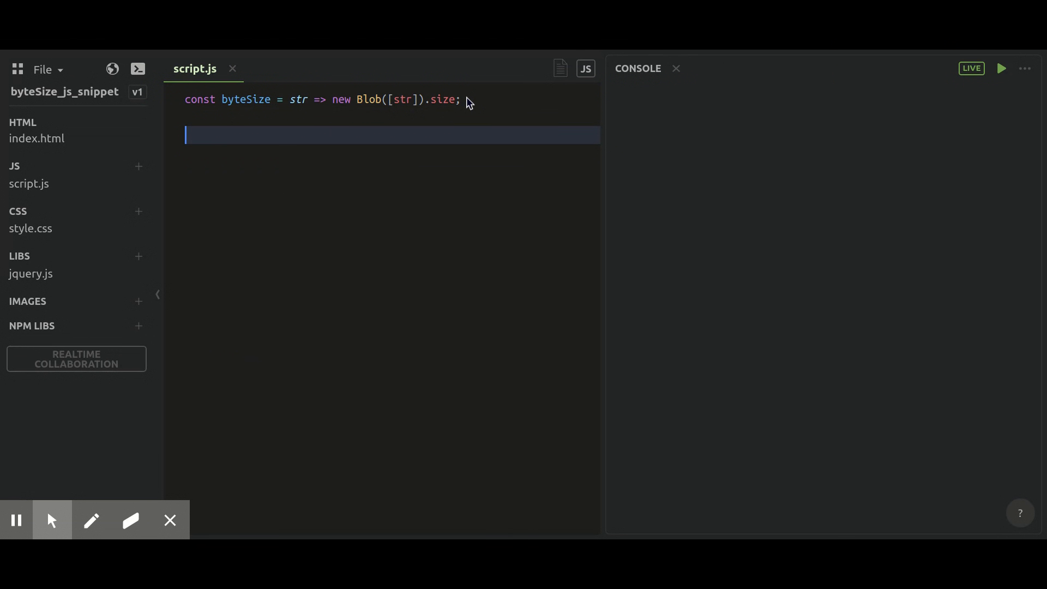
{"action": "type", "text": "const"}
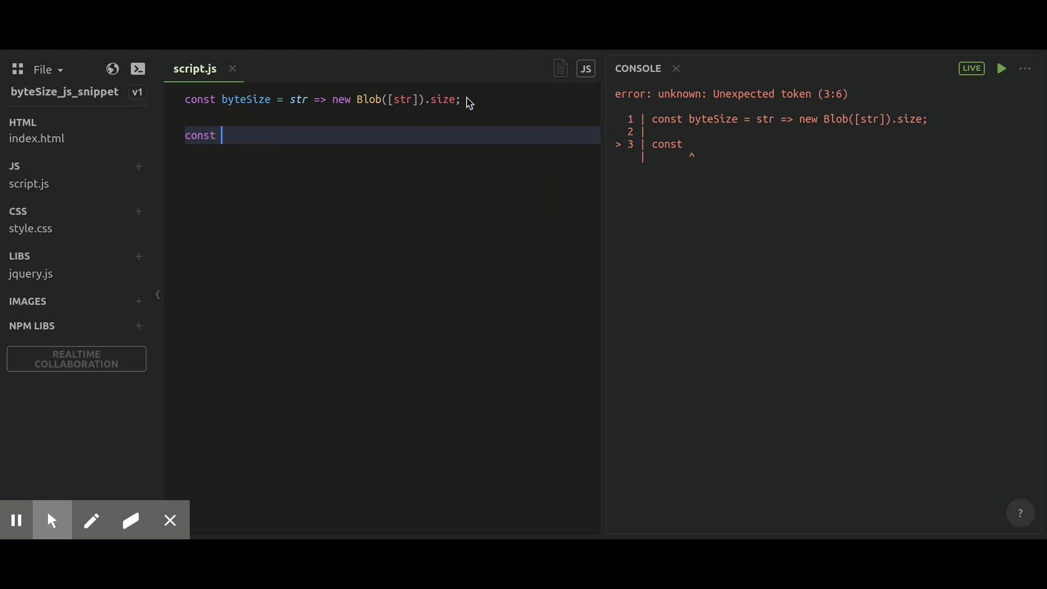
{"action": "type", "text": "result"}
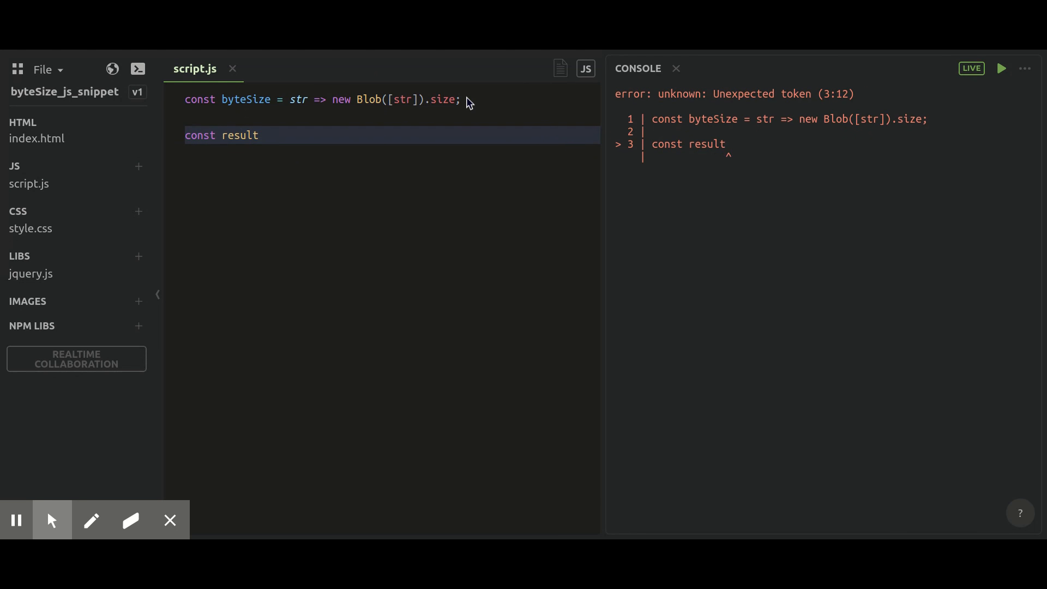
{"action": "type", "text": "= byteSize(\""}
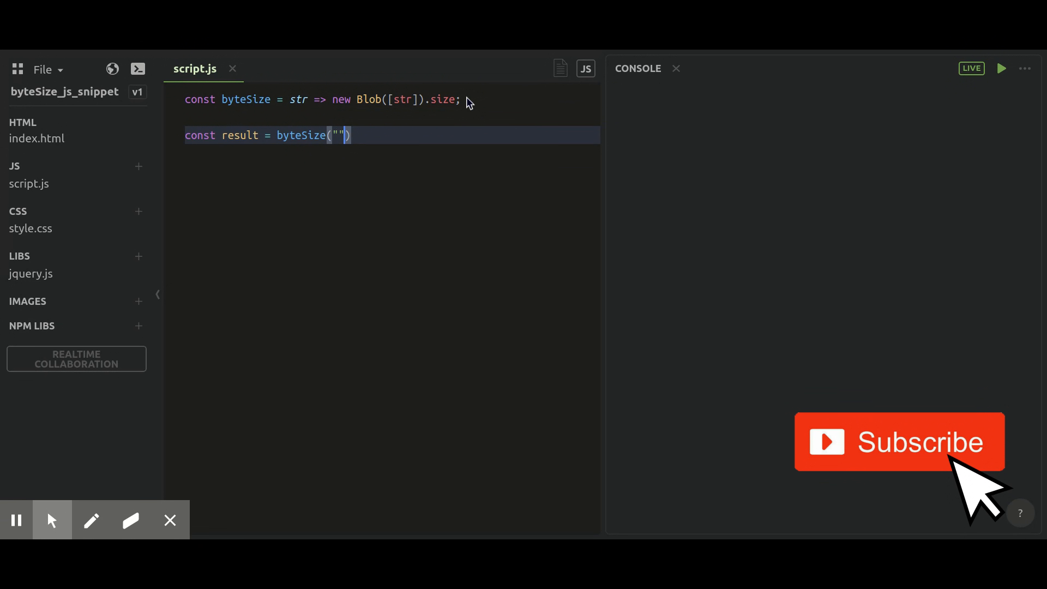
{"action": "type", "text": "Helo"}
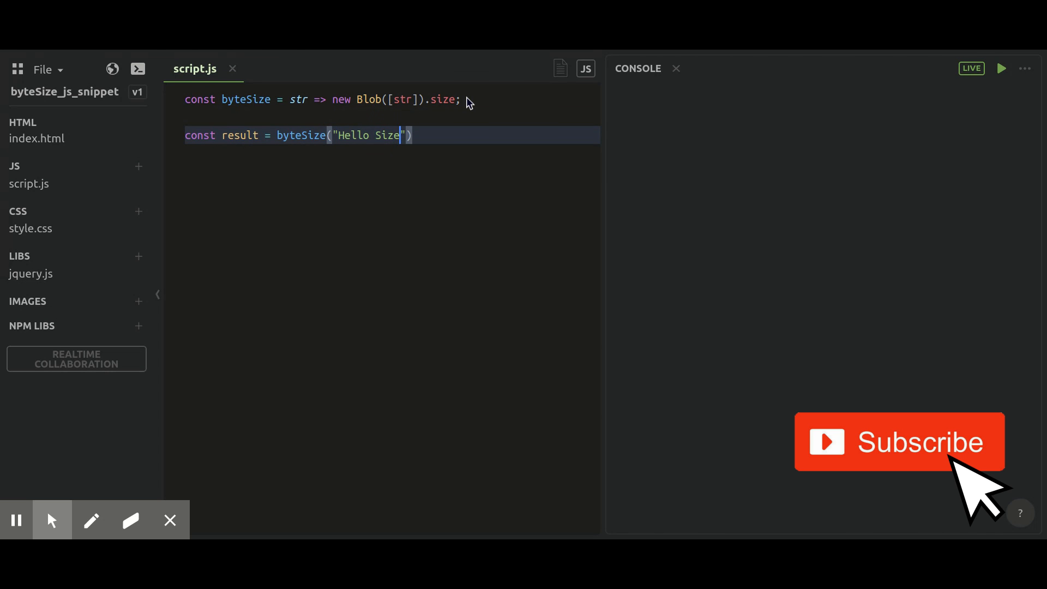
{"action": "type", "text": "console.log"}
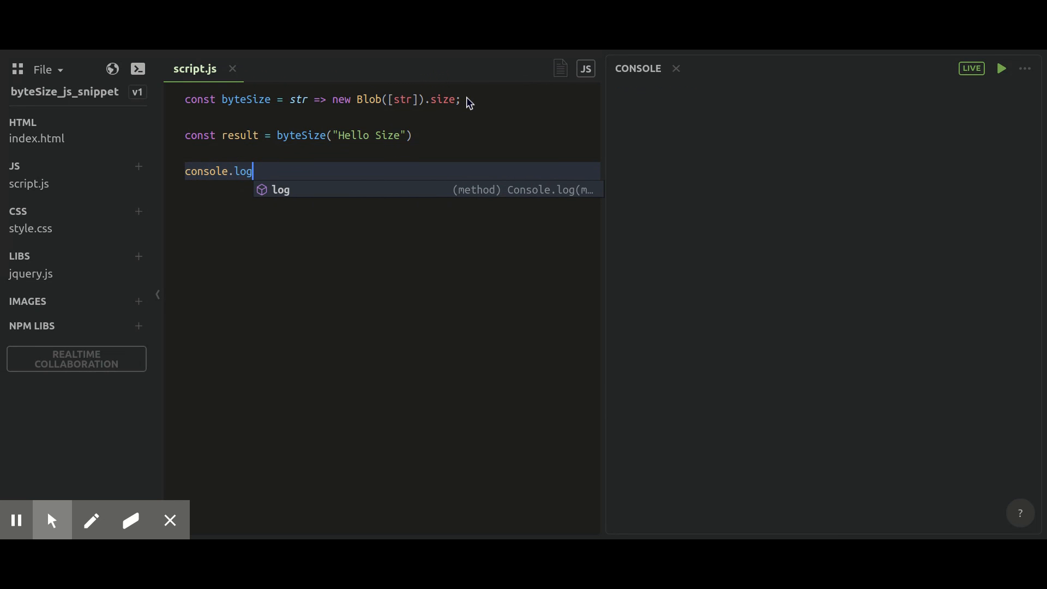
- Finish console.log(result) and change the argument to "Hello World", giving 11
{"action": "type", "text": "(result)"}
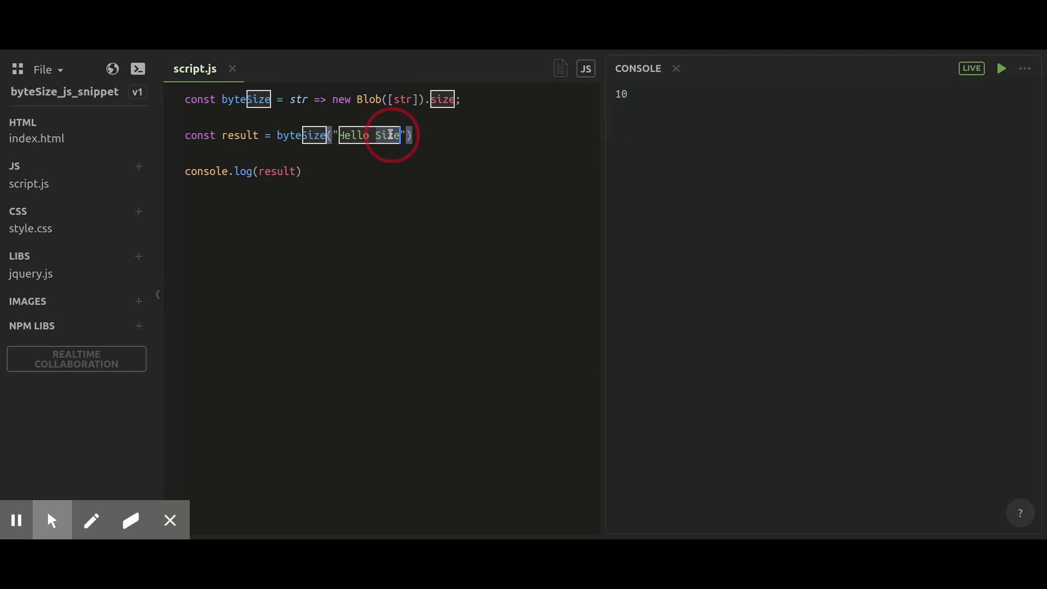
{"action": "type", "text": "World"}
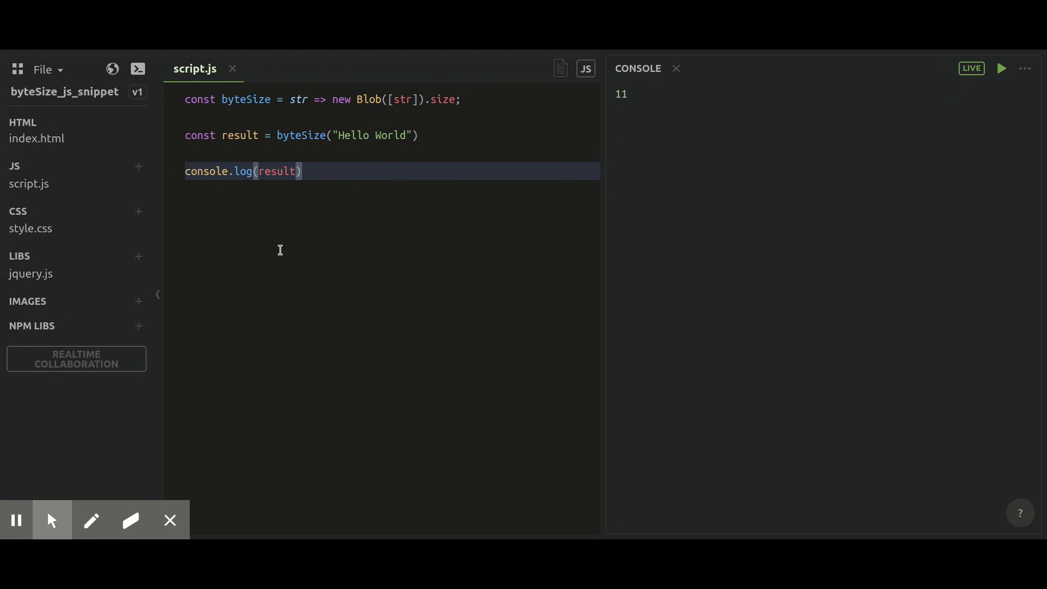
{"action": "mouse_move", "coordinate": [282, 256]}
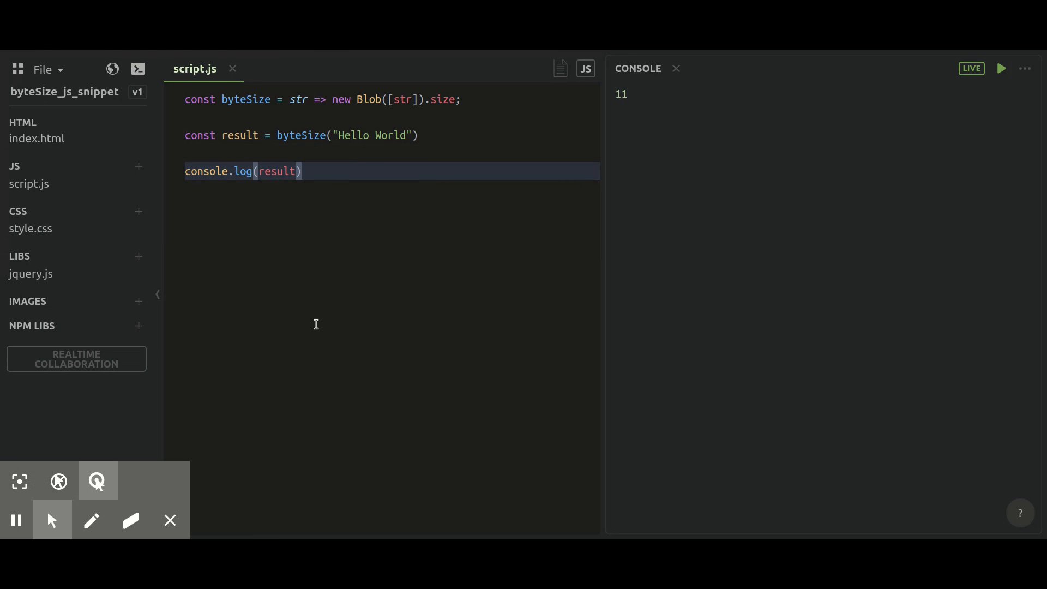
{"action": "mouse_move", "coordinate": [458, 144]}
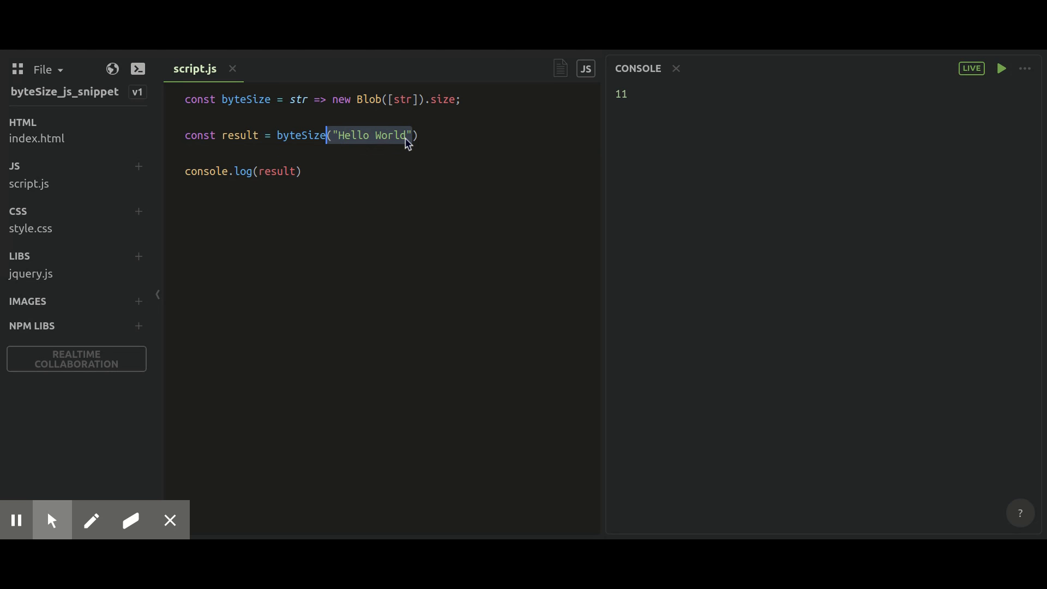
- Replace "Hello World" with a 😀 emoji so the console logs 4
{"action": "type", "text": "😀'"}
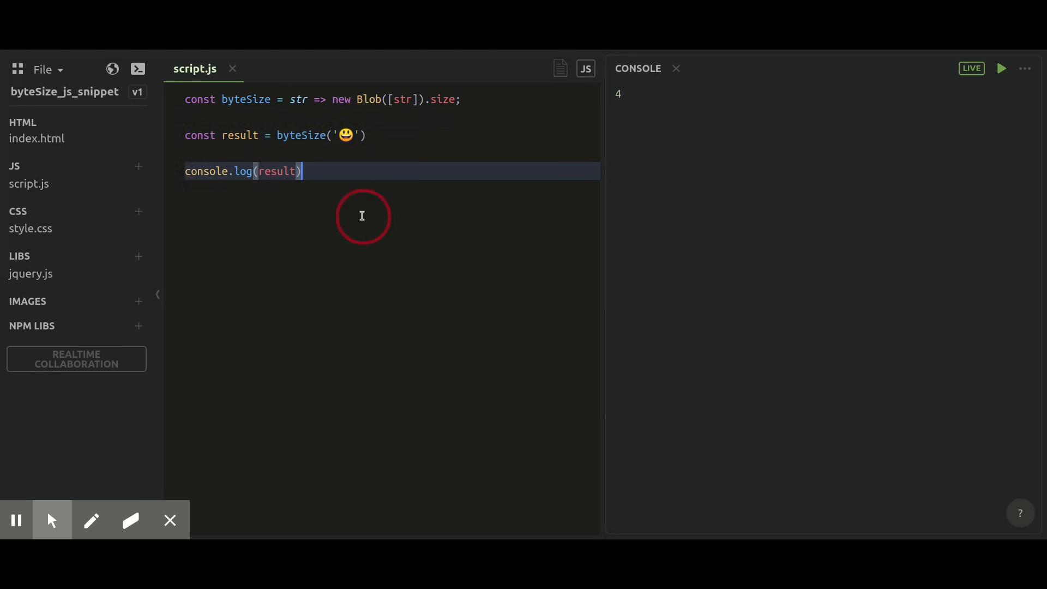
{"action": "mouse_move", "coordinate": [342, 144]}
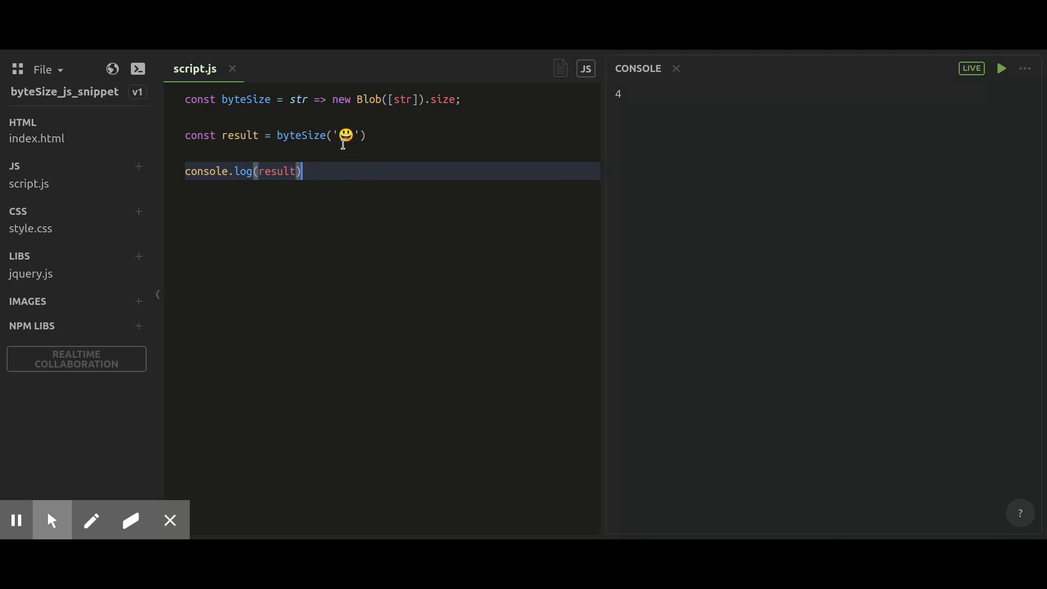
{"action": "mouse_move", "coordinate": [342, 165]}
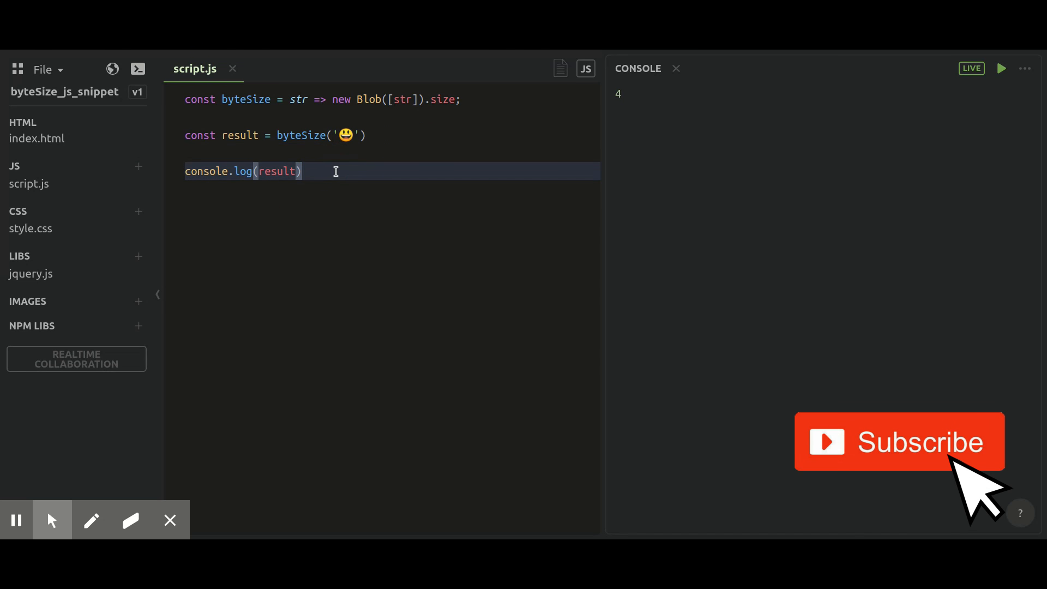
{"action": "mouse_move", "coordinate": [337, 176]}
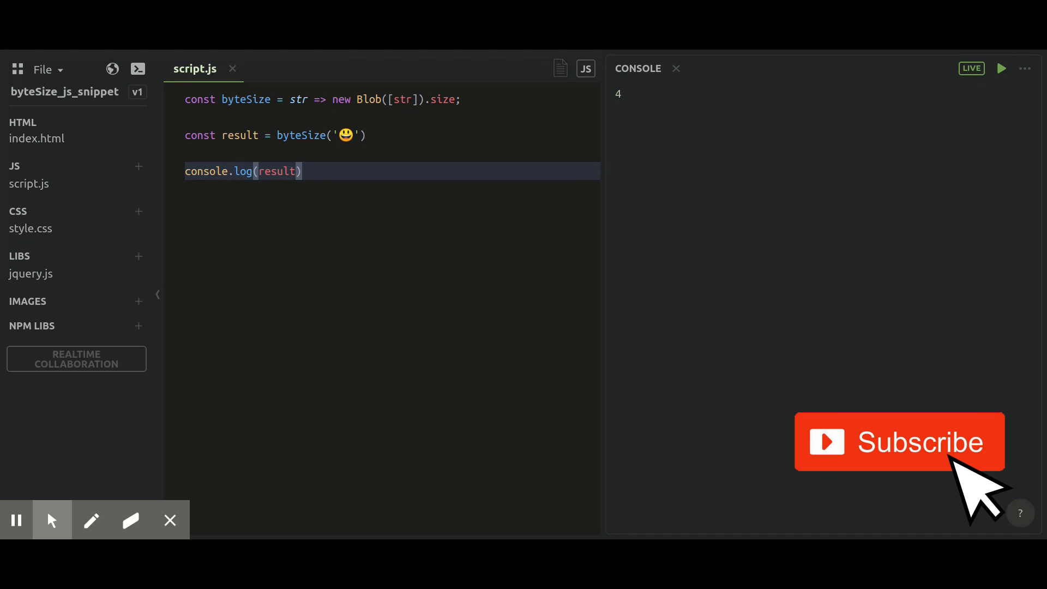
{"action": "mouse_move", "coordinate": [337, 176]}
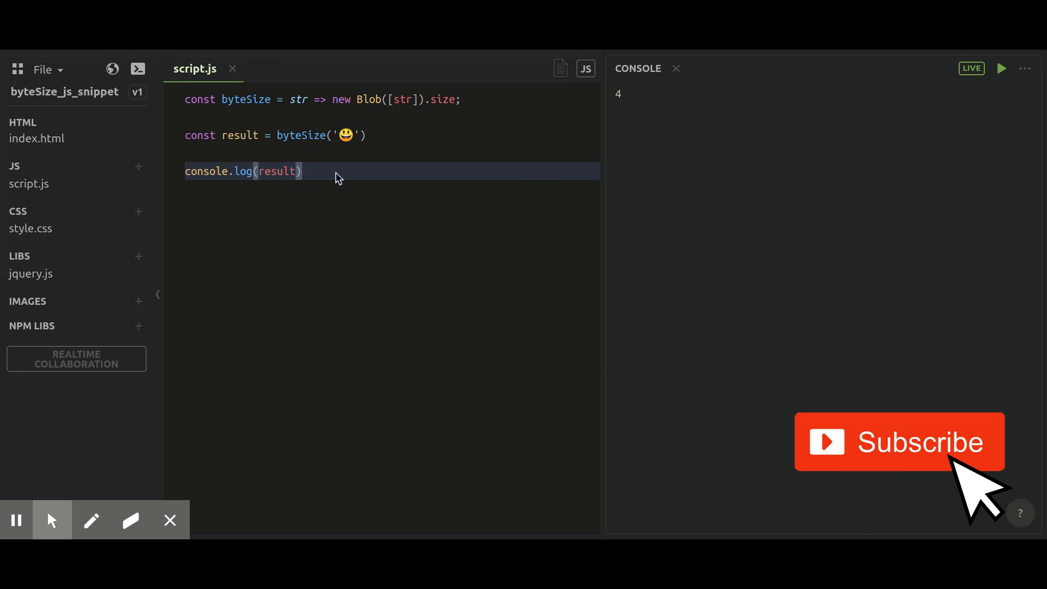